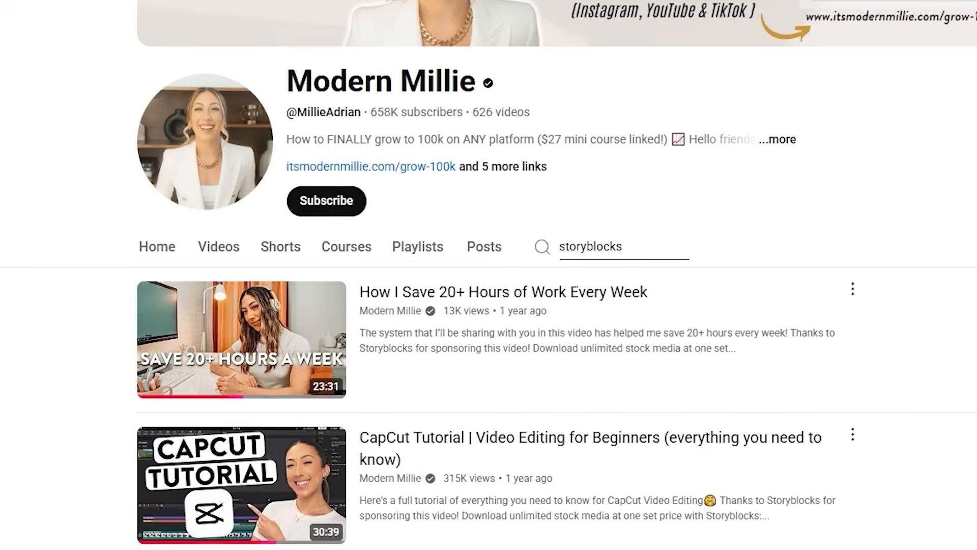
Scroll through the Storyblocks stock footage and bring up the Stock Media categories on the home page.
scroll(down, 3)
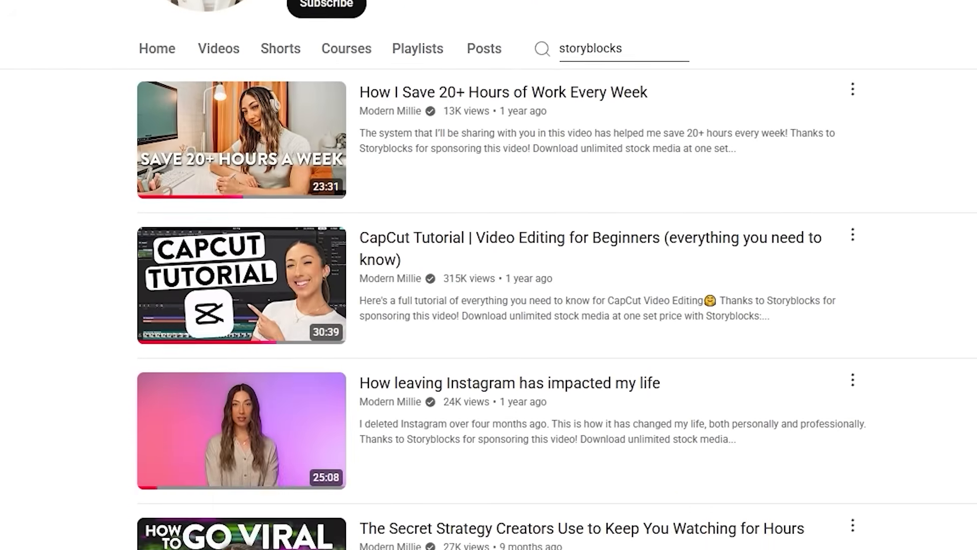
scroll(down, 3)
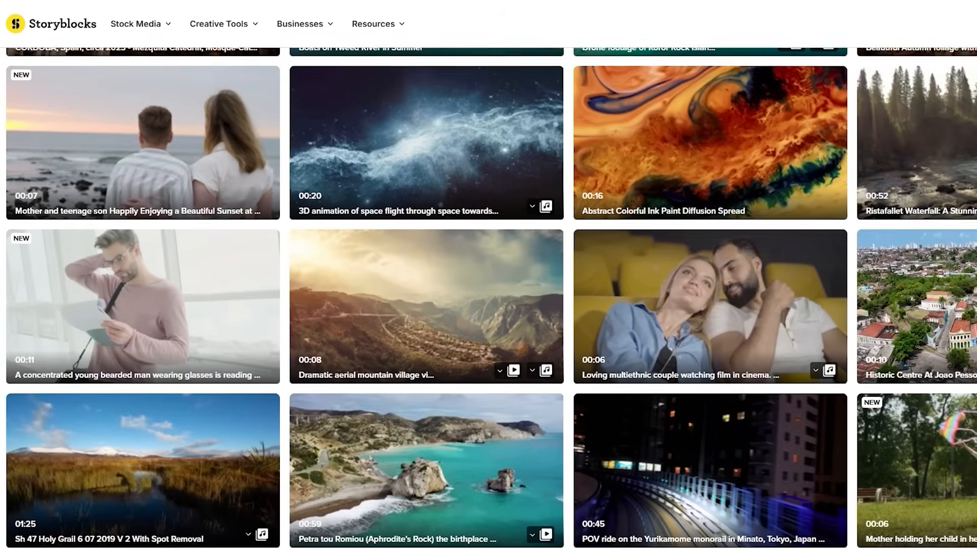
scroll(down, 3)
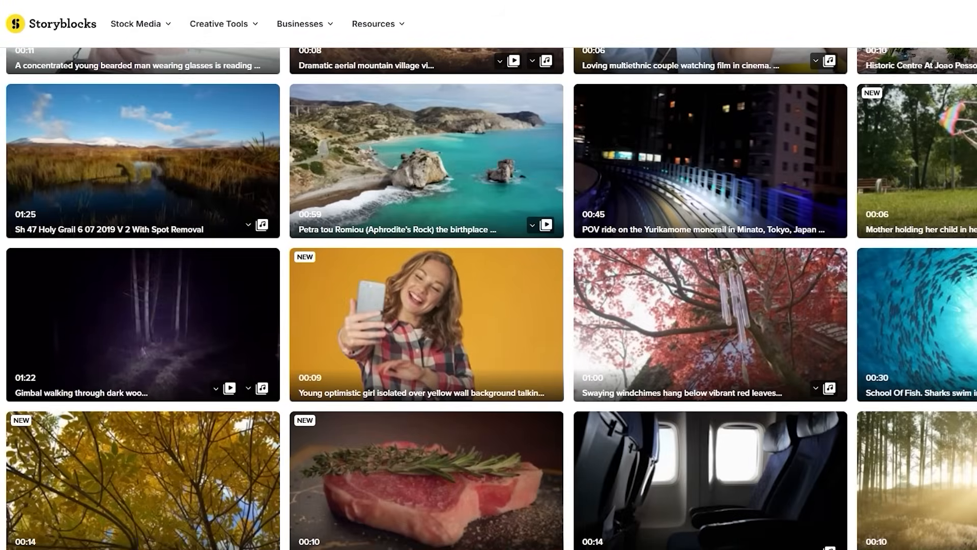
scroll(down, 3)
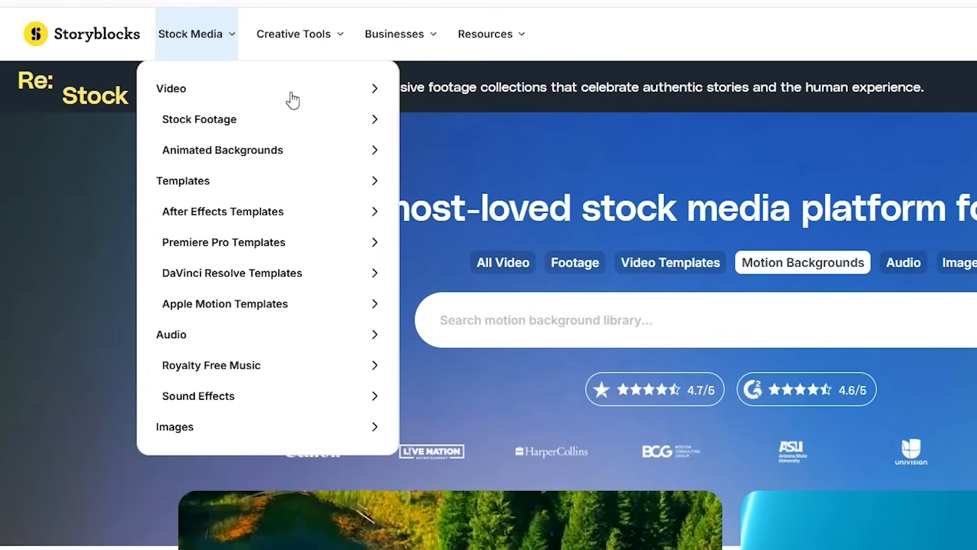
Open the Storyblocks Video library page and scroll down to its features section.
click(171, 89)
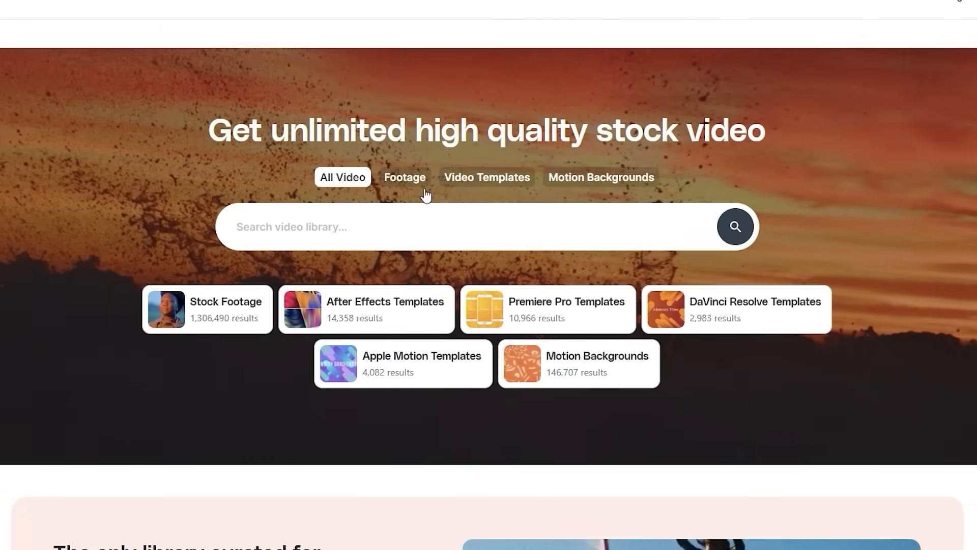
scroll(down, 3)
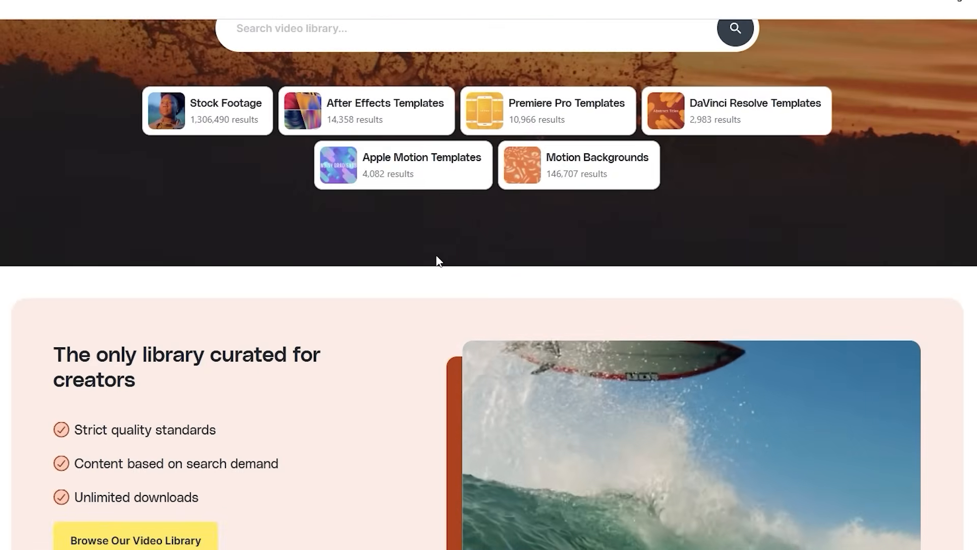
scroll(down, 3)
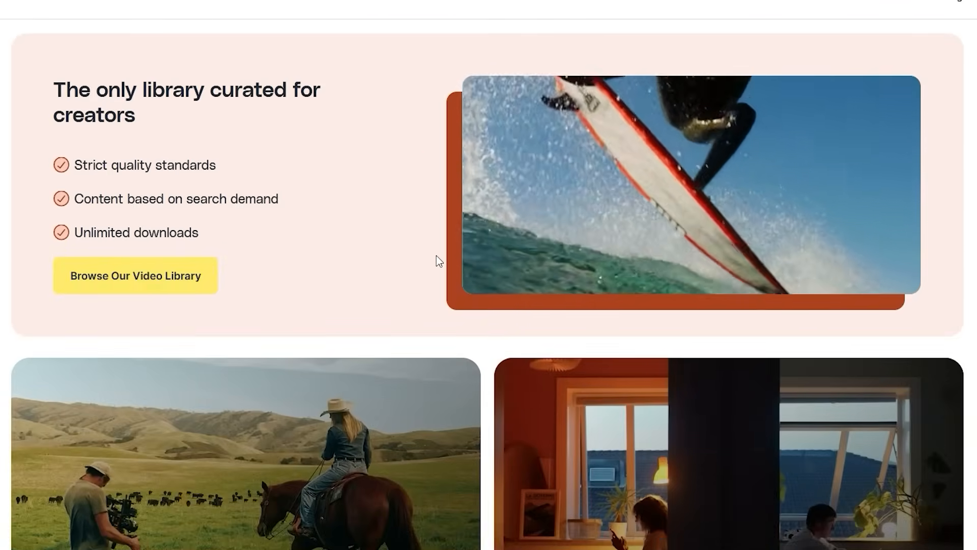
scroll(down, 3)
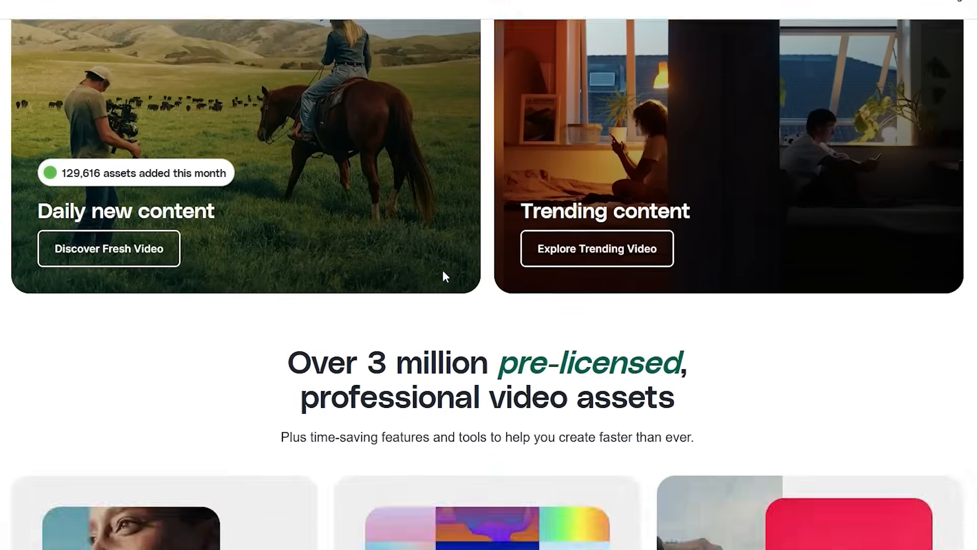
scroll(down, 3)
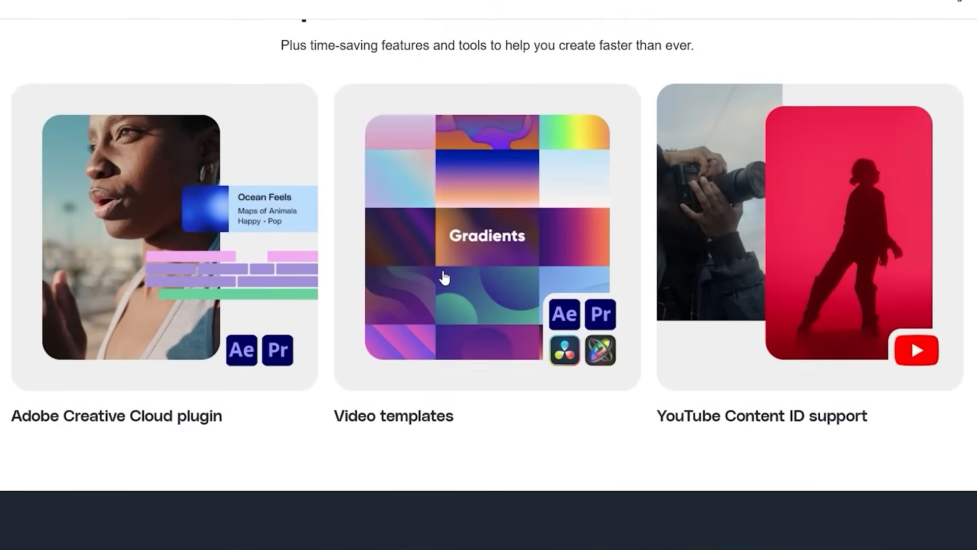
scroll(down, 3)
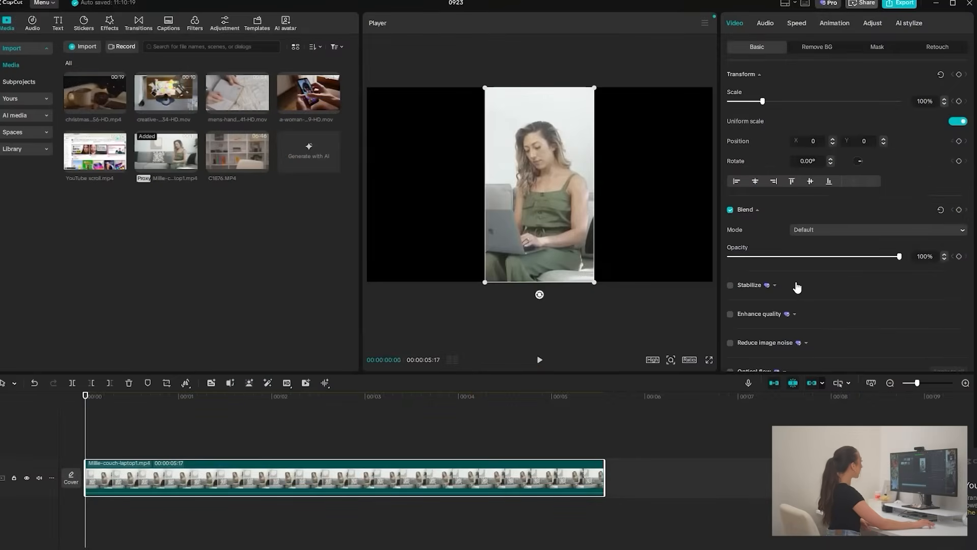
Uncheck Auto reframe in the Basic panel so the clip returns to landscape framing.
scroll(down, 3)
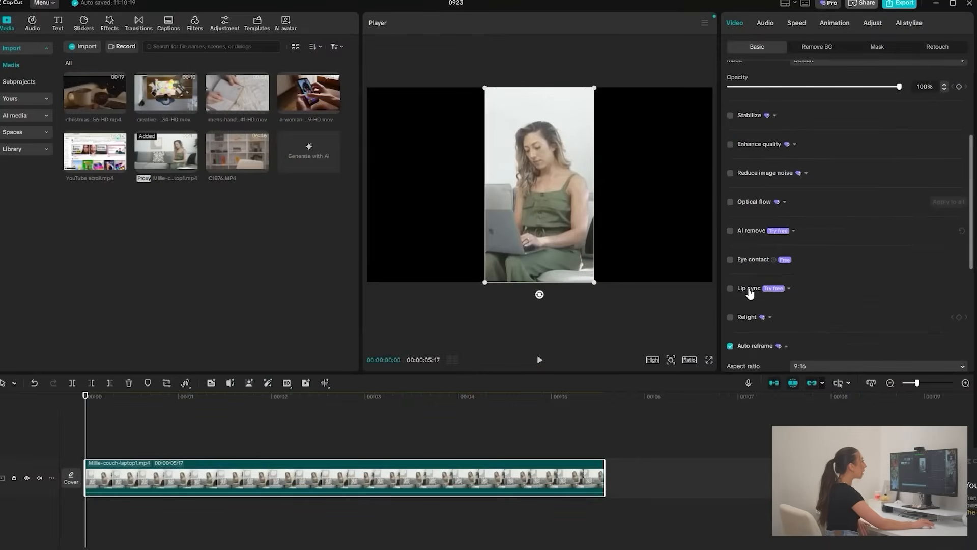
click(730, 346)
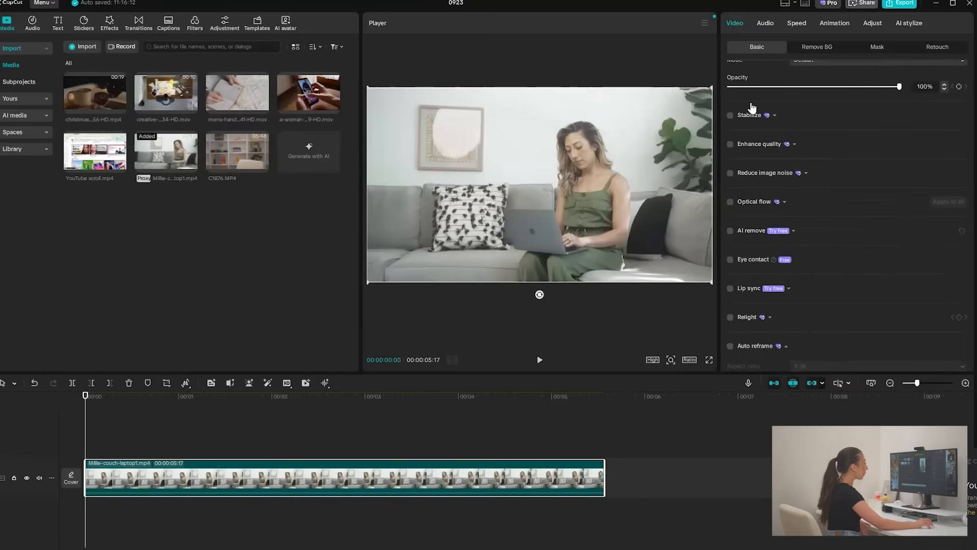
scroll(up, 3)
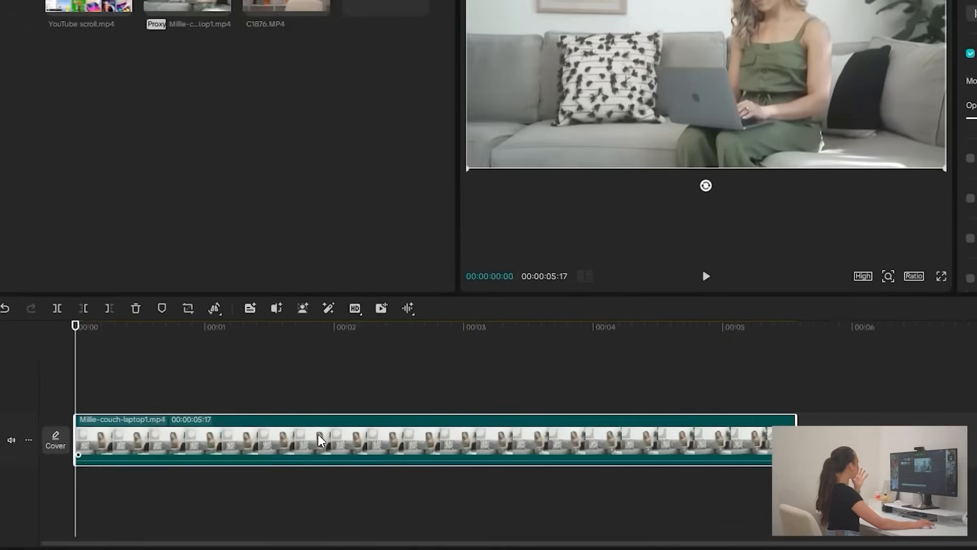
Remove the couch clip's background with Auto removal, then enable Custom removal.
right_click(317, 440)
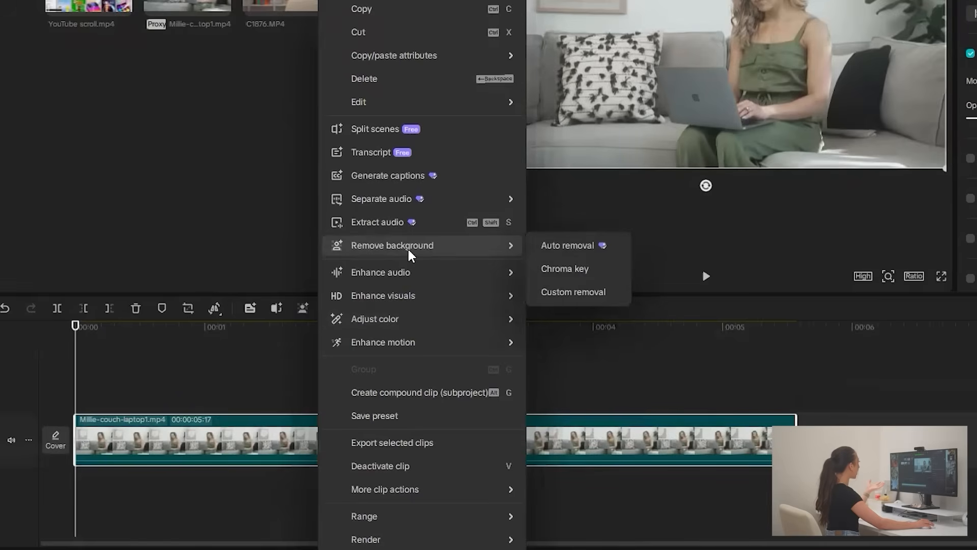
mouse_move(567, 244)
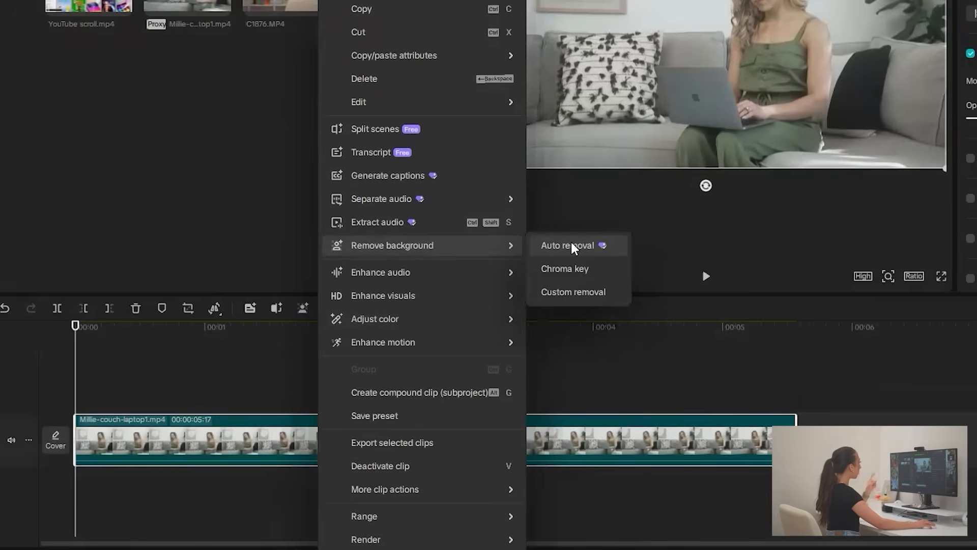
mouse_move(575, 248)
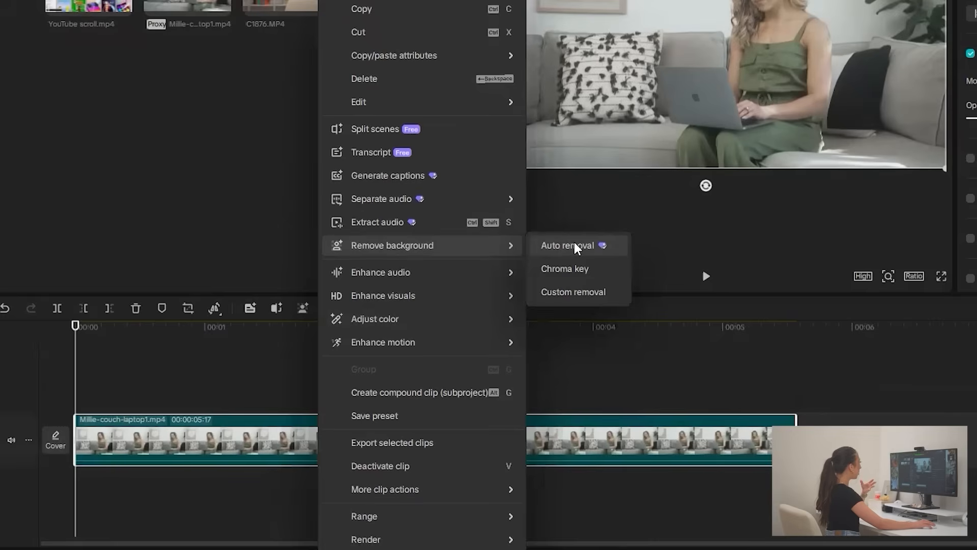
mouse_move(574, 301)
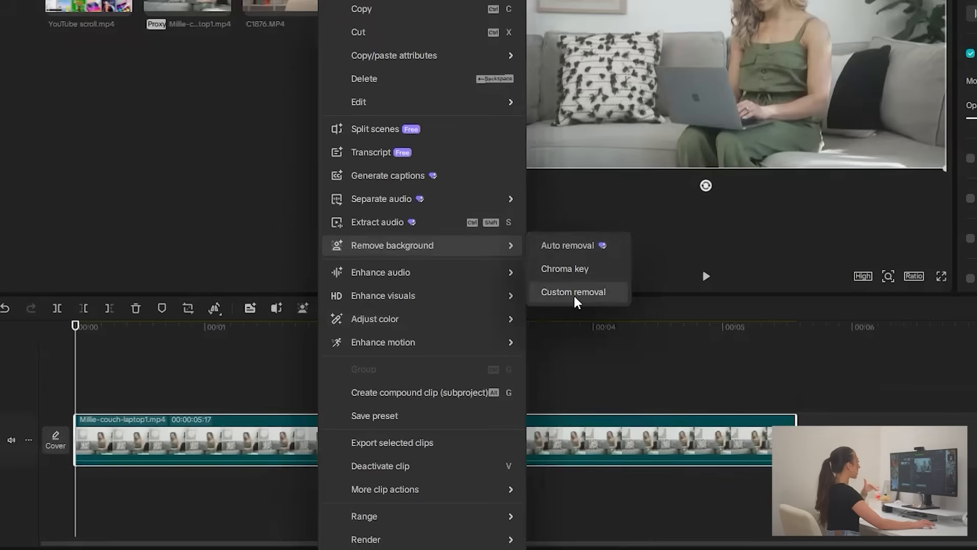
click(572, 292)
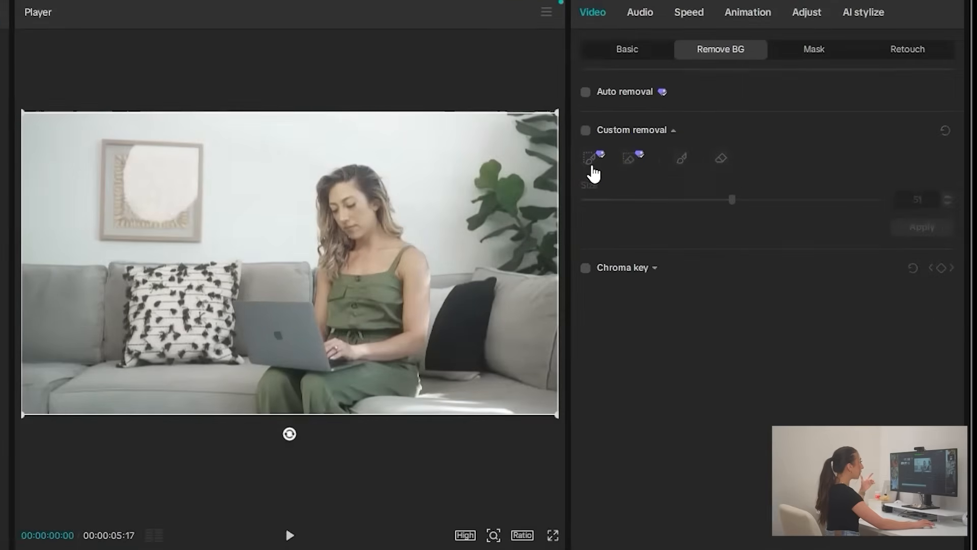
click(585, 130)
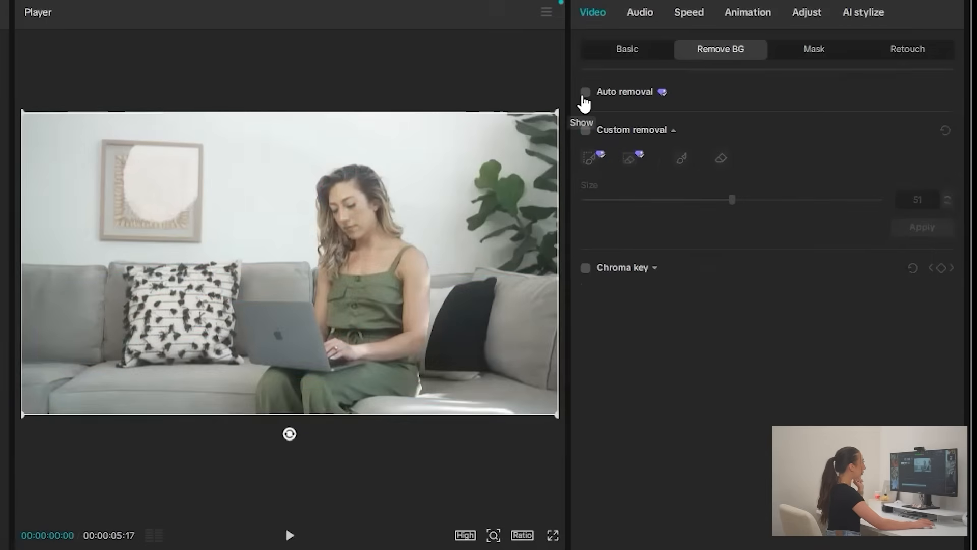
click(585, 91)
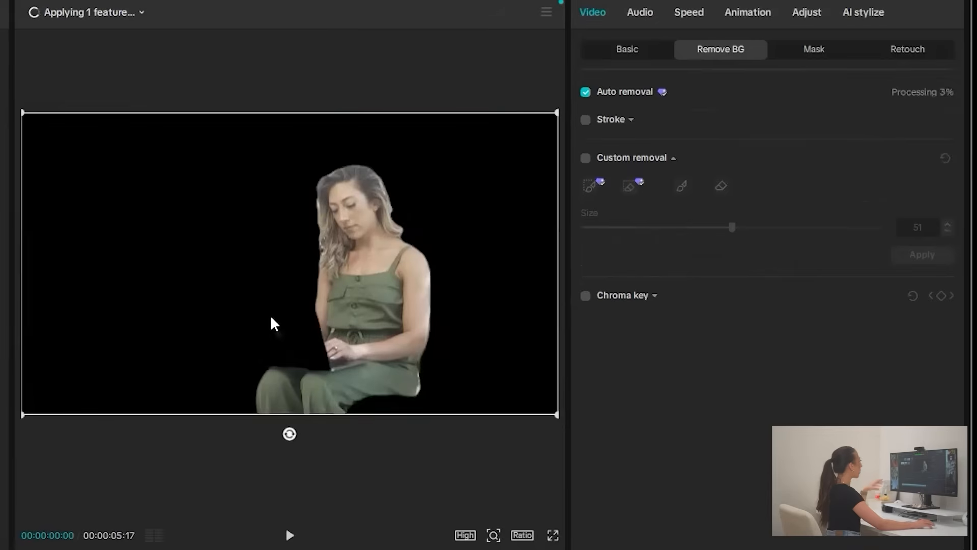
mouse_move(355, 192)
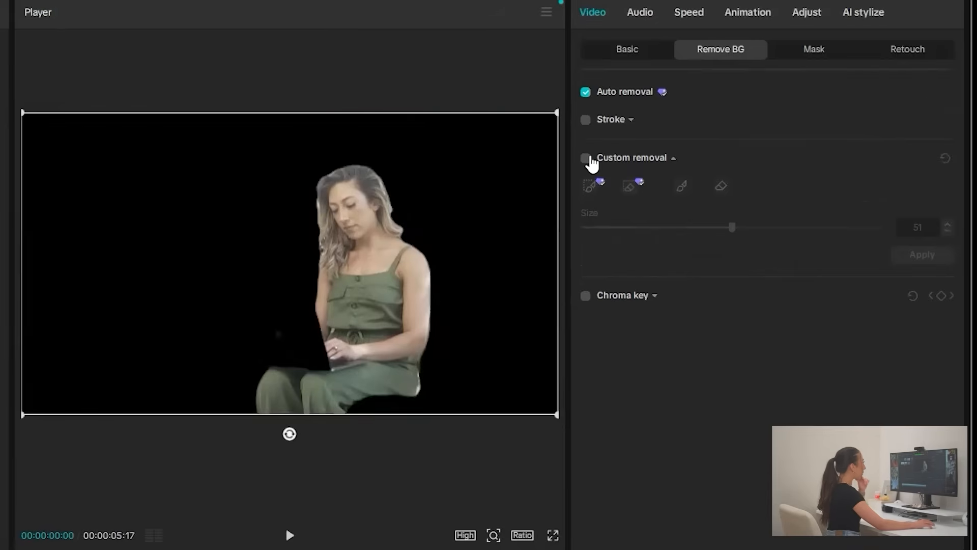
click(585, 157)
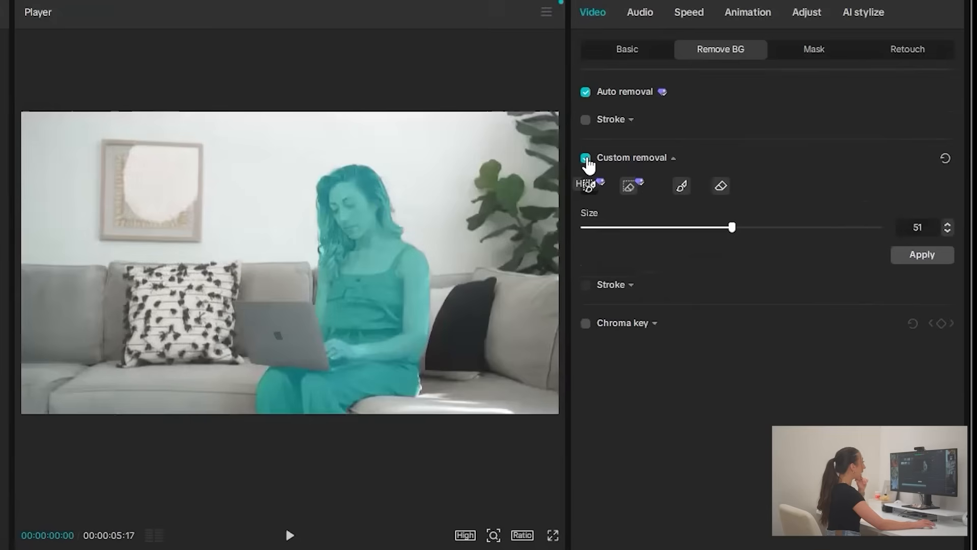